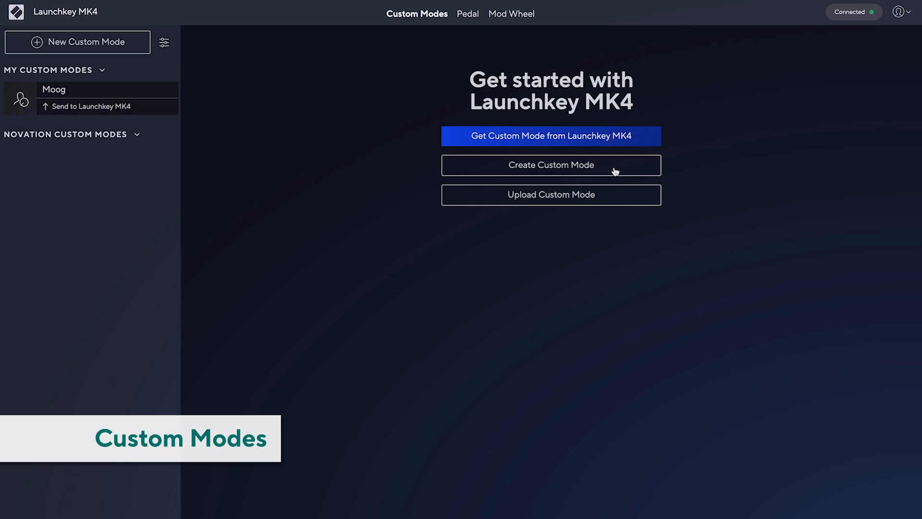
Step: Start a new Encoders custom mode and review the Detune encoder and the page 2 CC 35 encoder
left_click(551, 164)
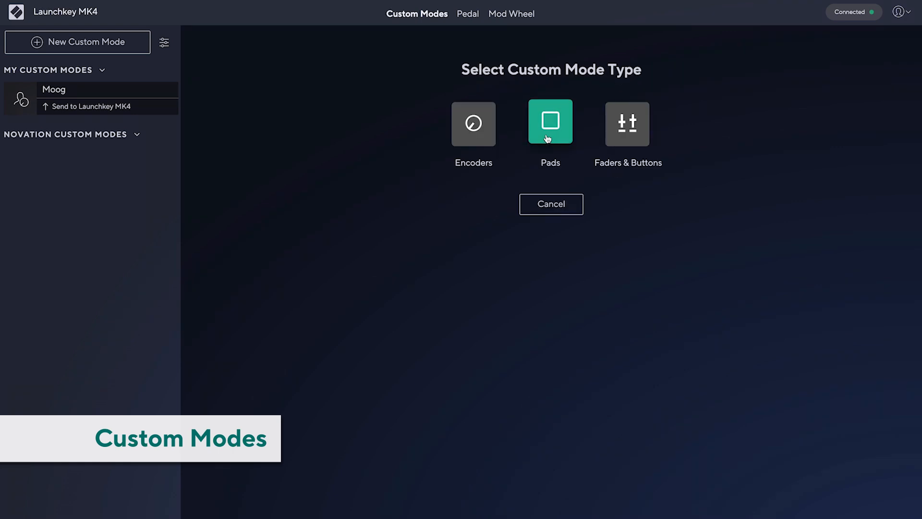
left_click(473, 124)
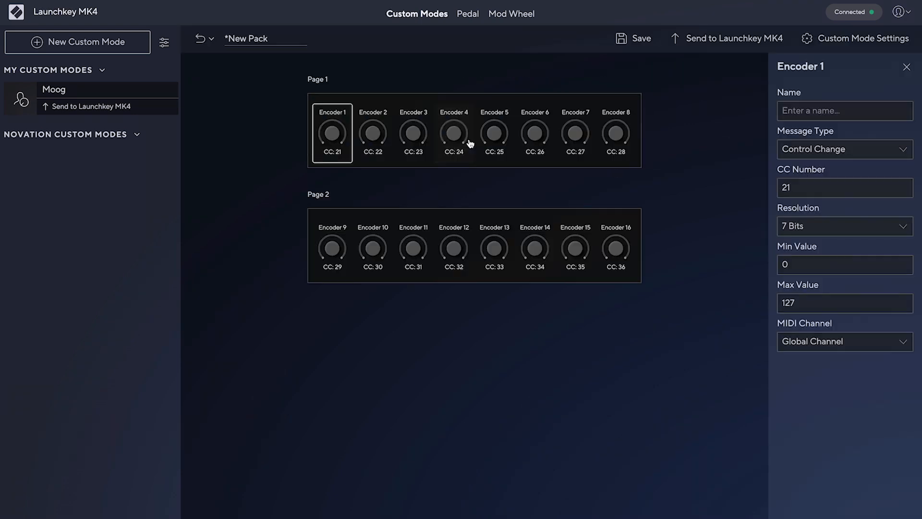
mouse_move(700, 186)
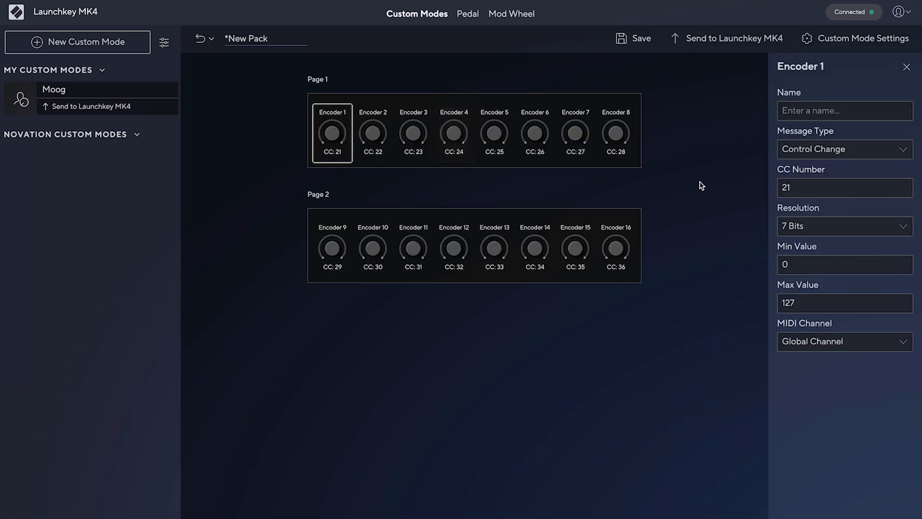
left_click(373, 249)
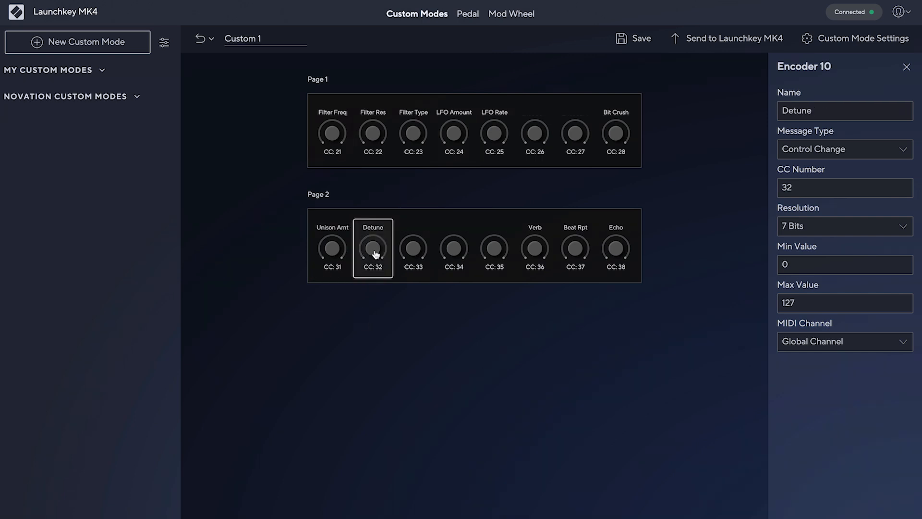
left_click(494, 247)
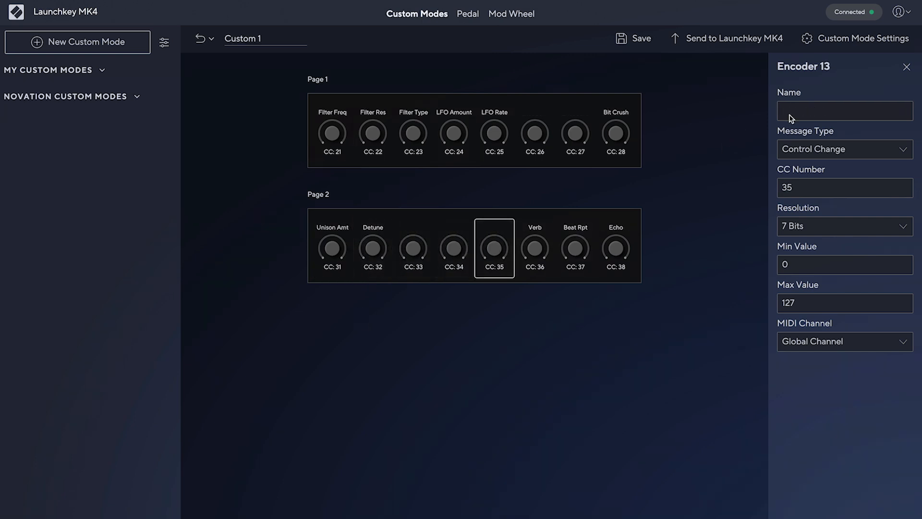